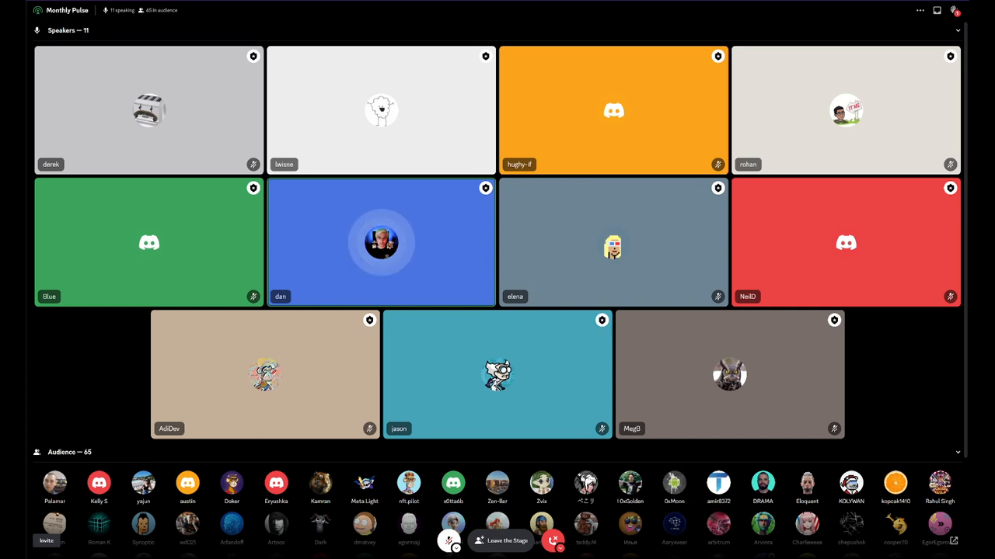
# Open the context menu for the blue-tile speaker in the Monthly Pulse stage grid.
pyautogui.rightClick(381, 243)
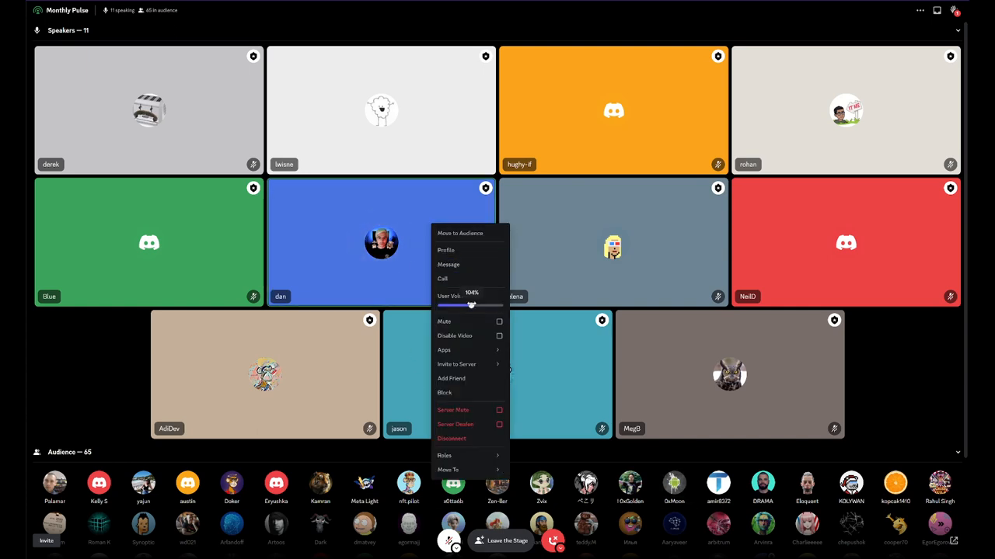